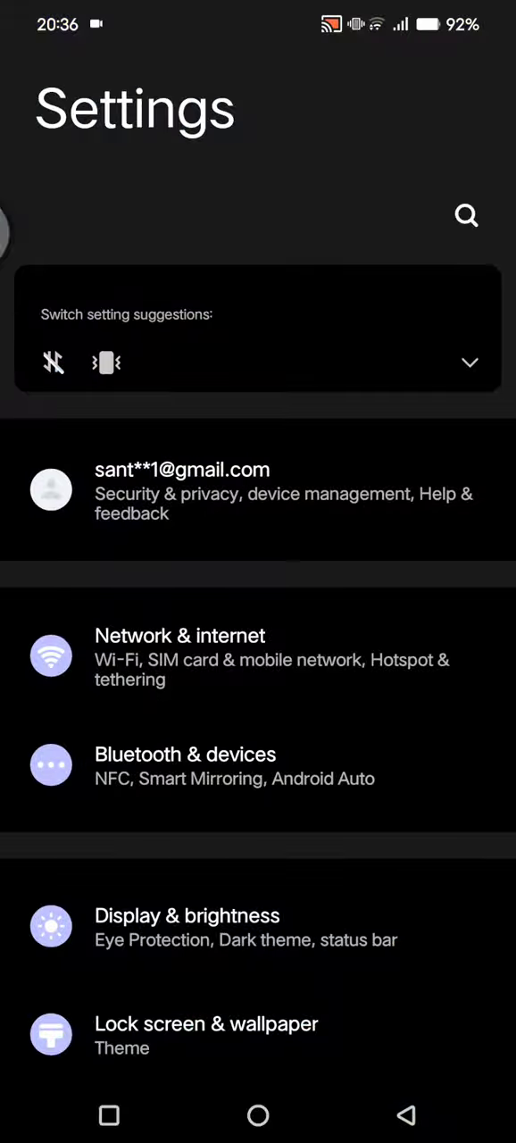
# Step: Scroll down the Google services page and open Settings for Google apps
pyautogui.scroll(-3)
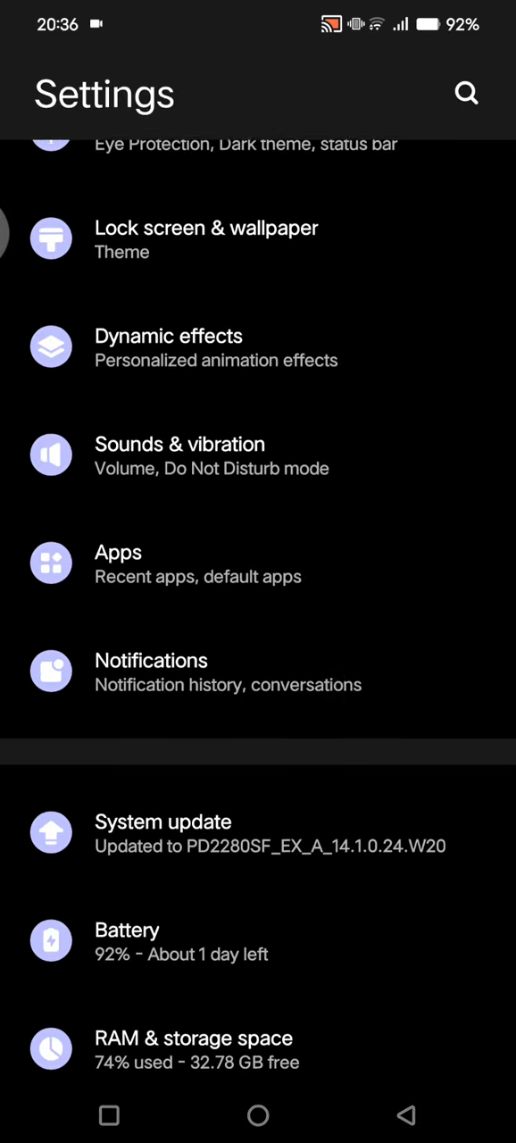
pyautogui.scroll(-3)
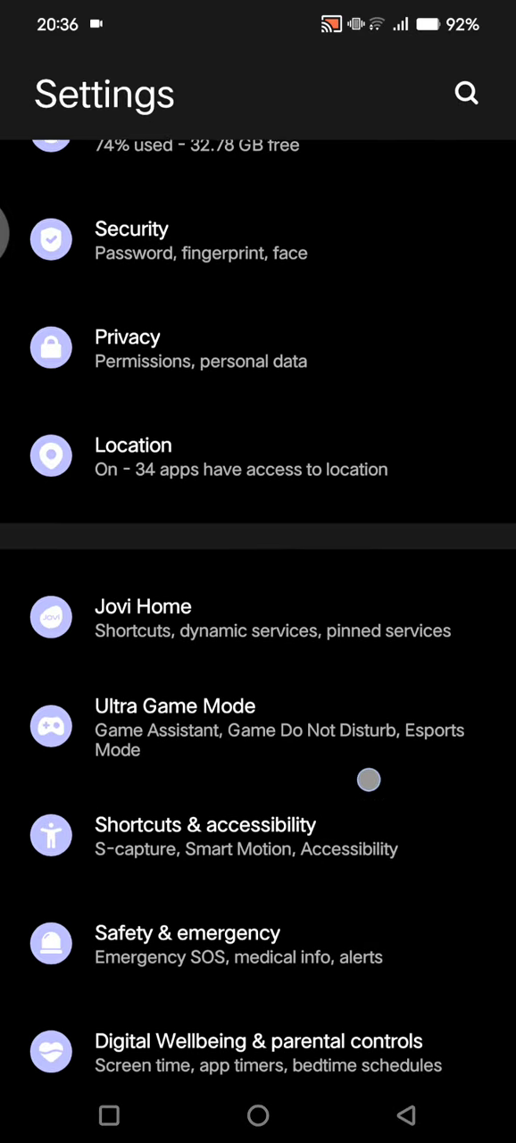
pyautogui.scroll(-3)
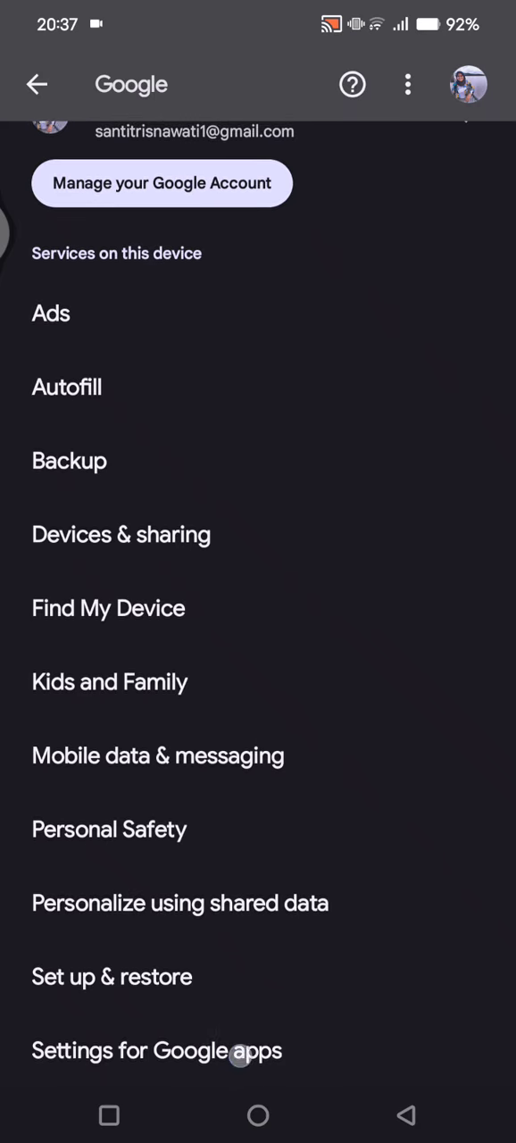
pyautogui.click(157, 1050)
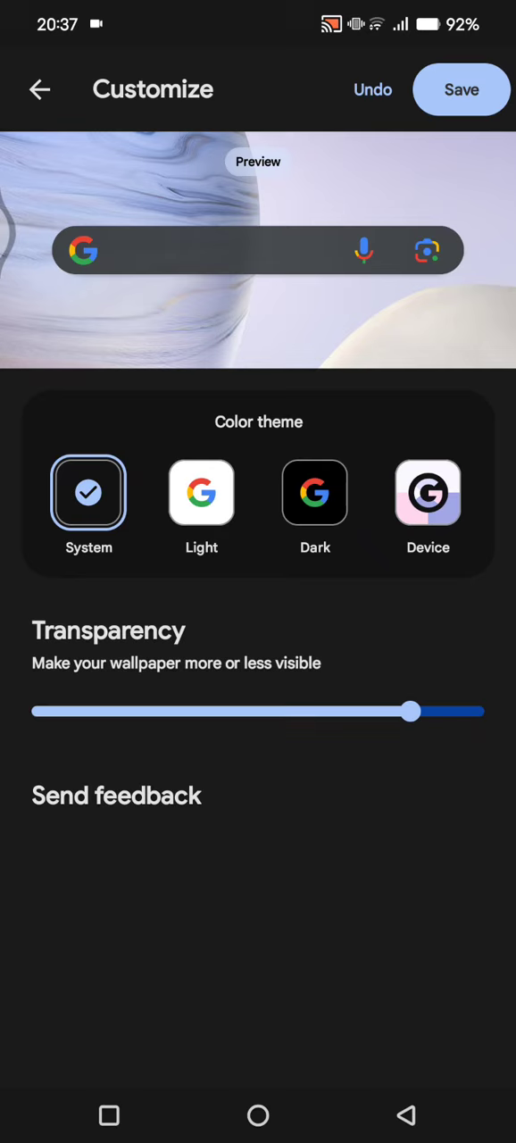
# Step: Choose Device as the search widget's color theme
pyautogui.click(427, 492)
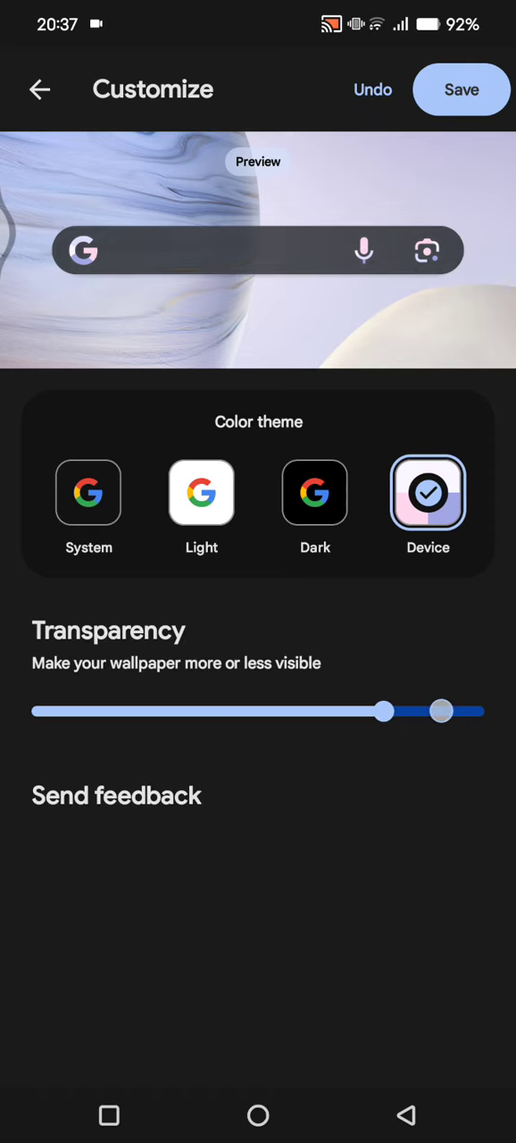
# Step: Set the widget transparency slider to its maximum and save the customization
pyautogui.moveTo(441, 711); pyautogui.dragTo(361, 711)
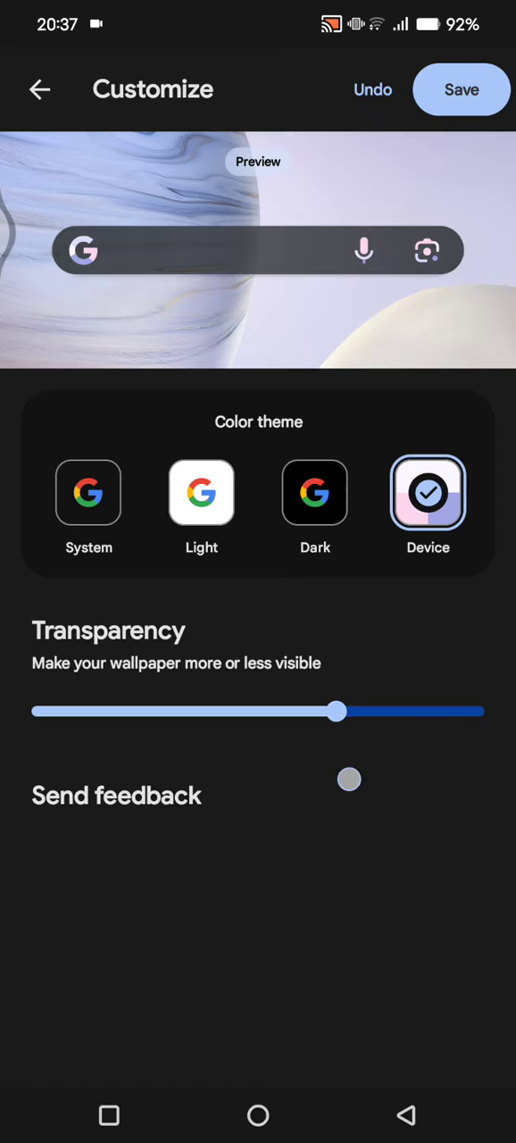
pyautogui.moveTo(337, 711); pyautogui.dragTo(441, 711)
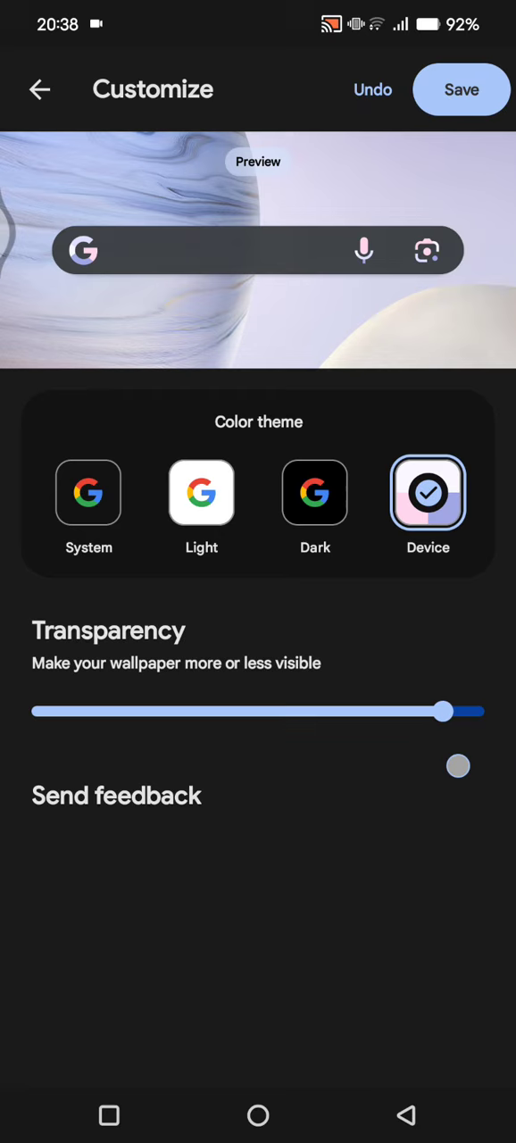
pyautogui.moveTo(441, 712); pyautogui.dragTo(484, 712)
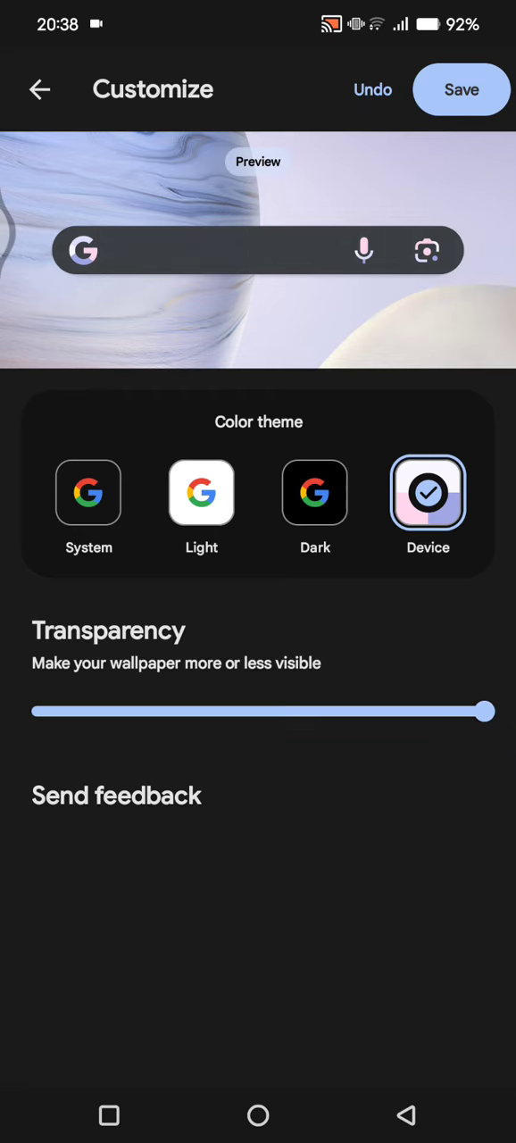
pyautogui.click(41, 90)
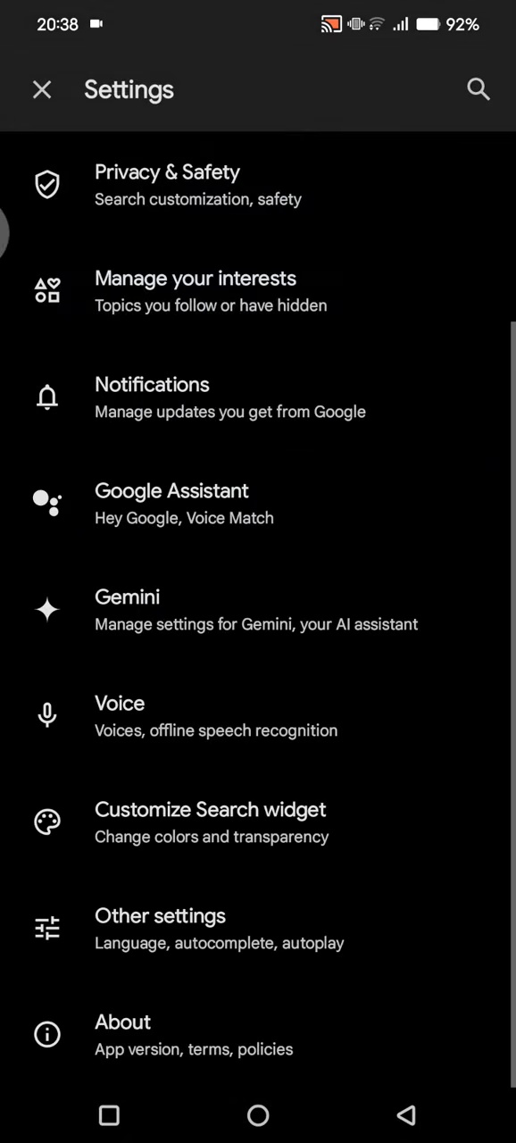